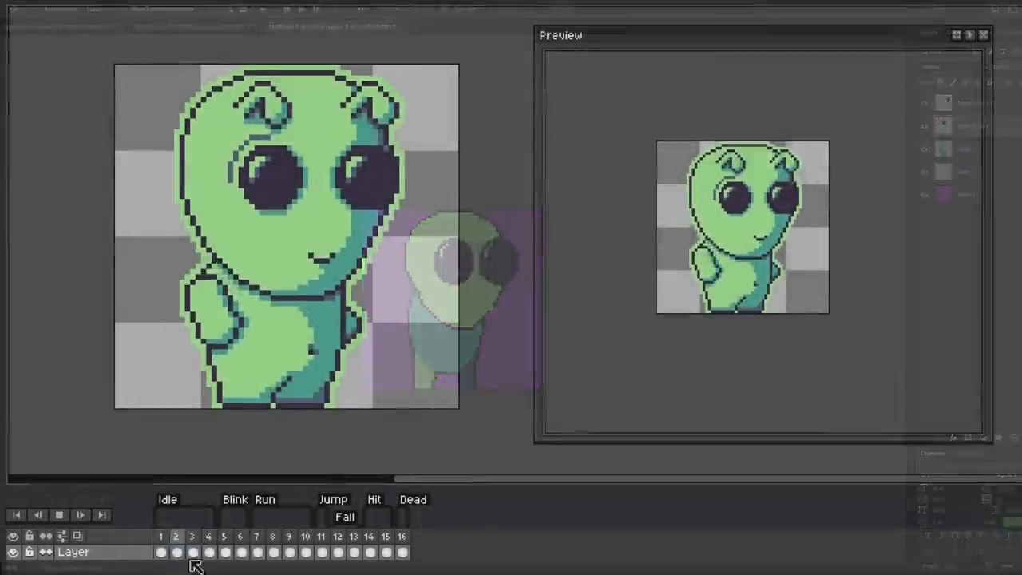
# - Step through the alien animation frames, then scroll the Recent Videos page and go to the home page header
pyautogui.click(257, 553)
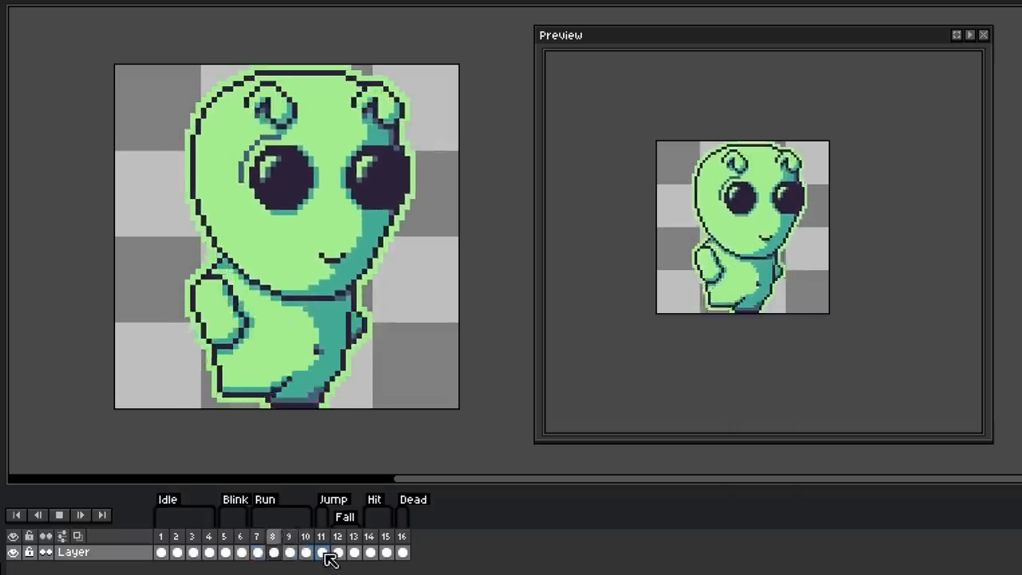
pyautogui.click(273, 553)
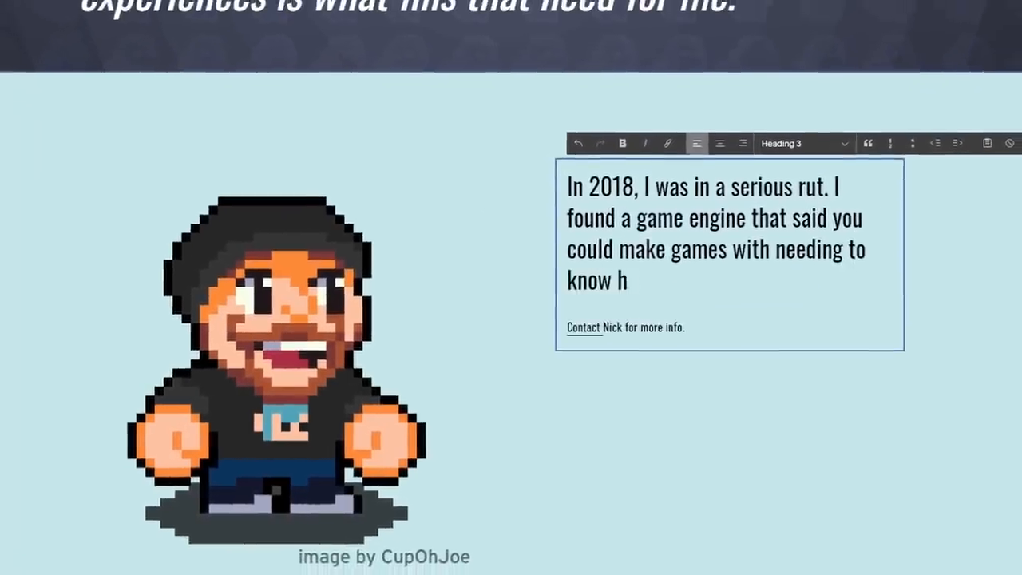
pyautogui.scroll(-3)
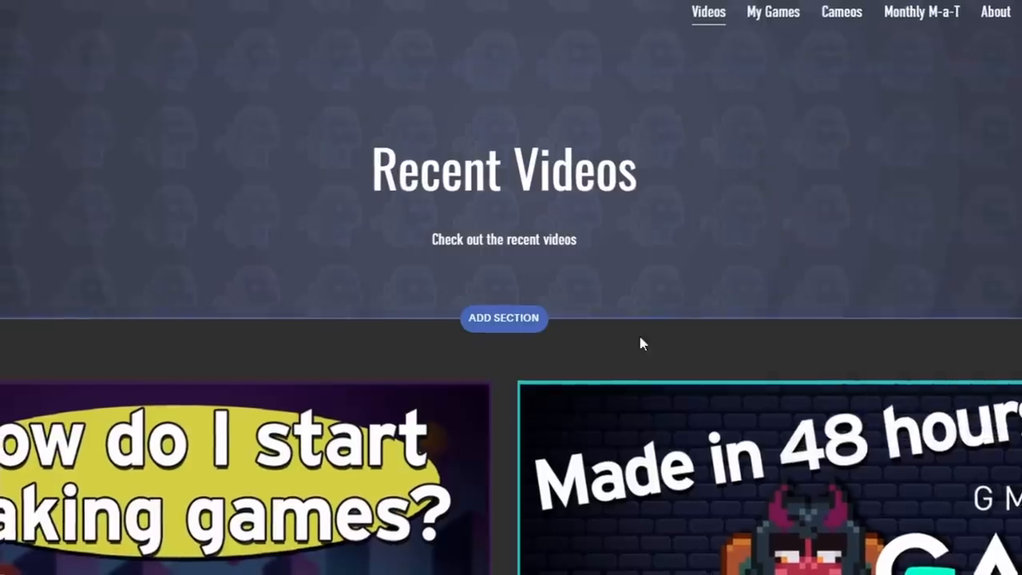
pyautogui.click(423, 198)
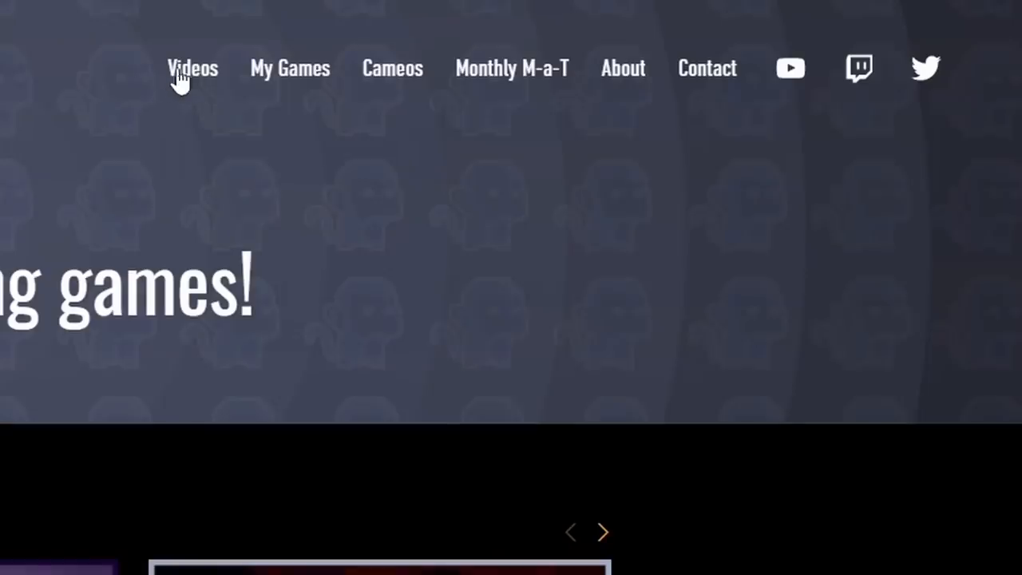
pyautogui.moveTo(407, 76)
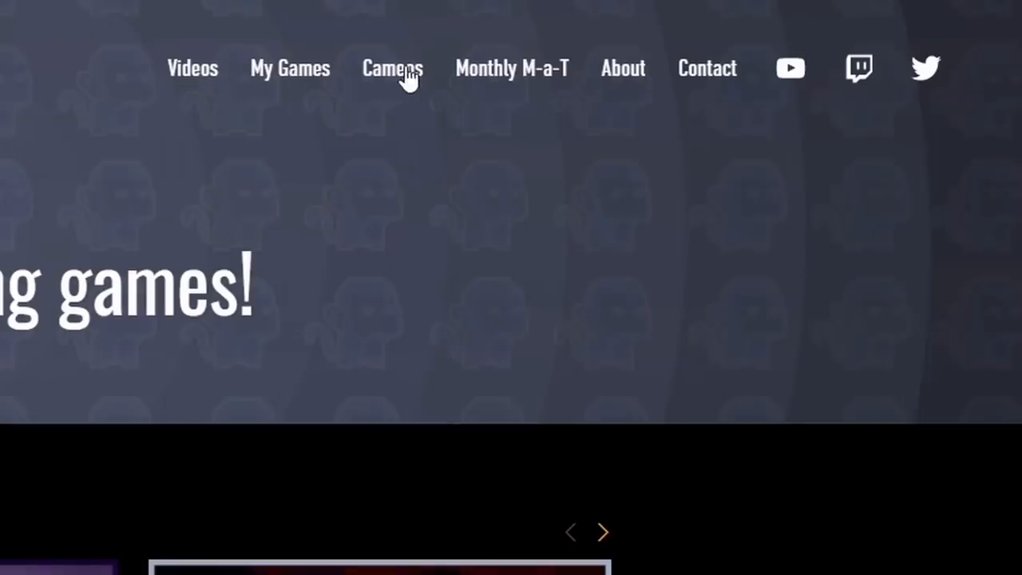
# - Follow a navigation link and bring up the Eldritch Eateries GMTK Game Jam 2021 post
pyautogui.click(393, 69)
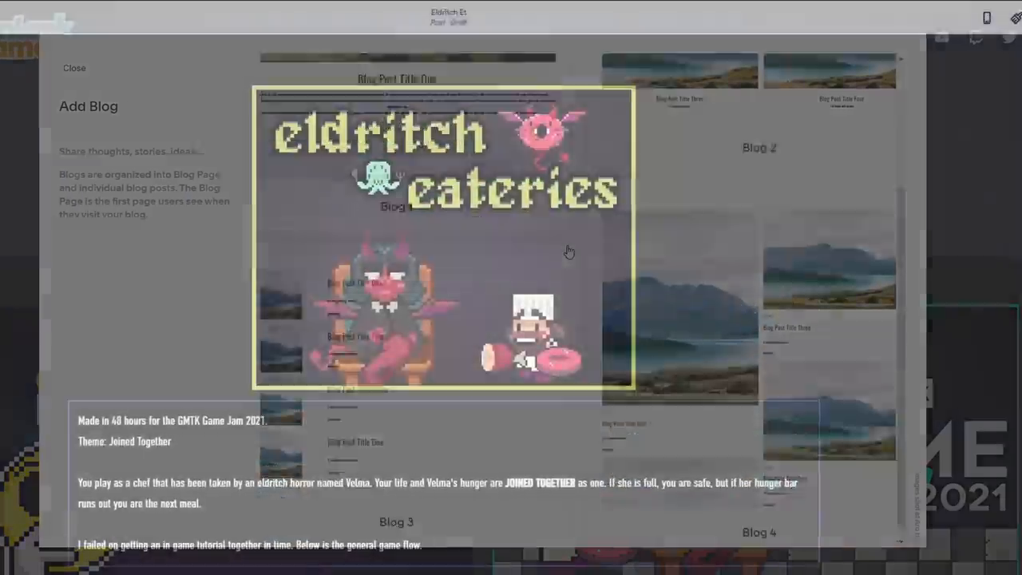
pyautogui.click(74, 67)
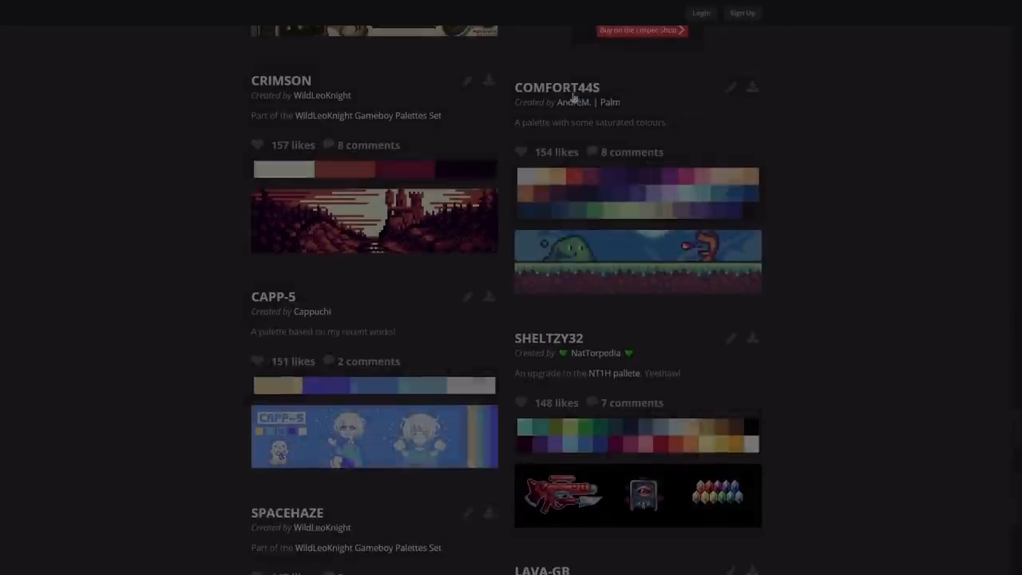
# - Scroll down the Lospec Palette List to reach the ENDESGA 16 palette entry
pyautogui.scroll(-3)
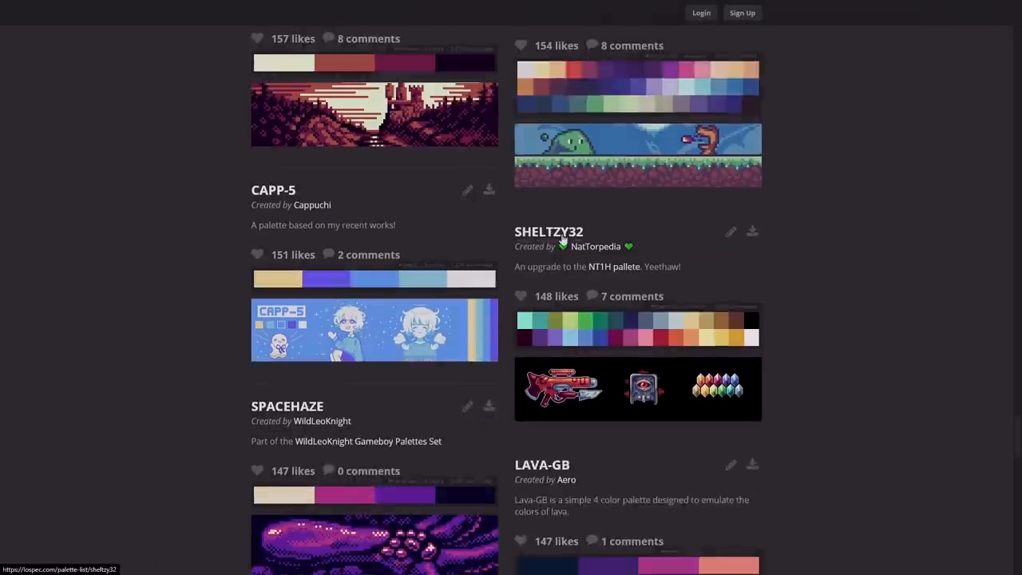
pyautogui.scroll(-3)
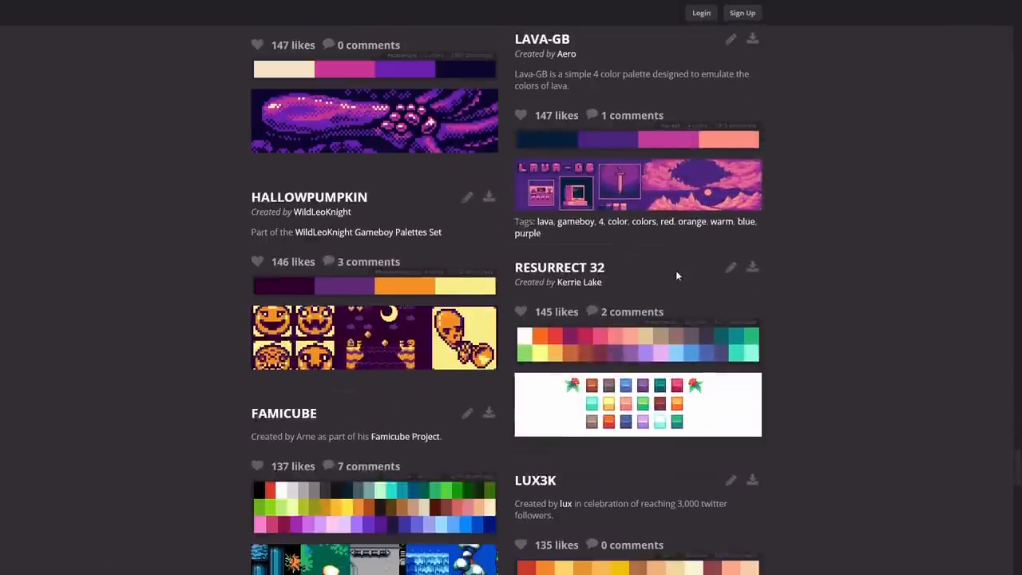
pyautogui.scroll(-3)
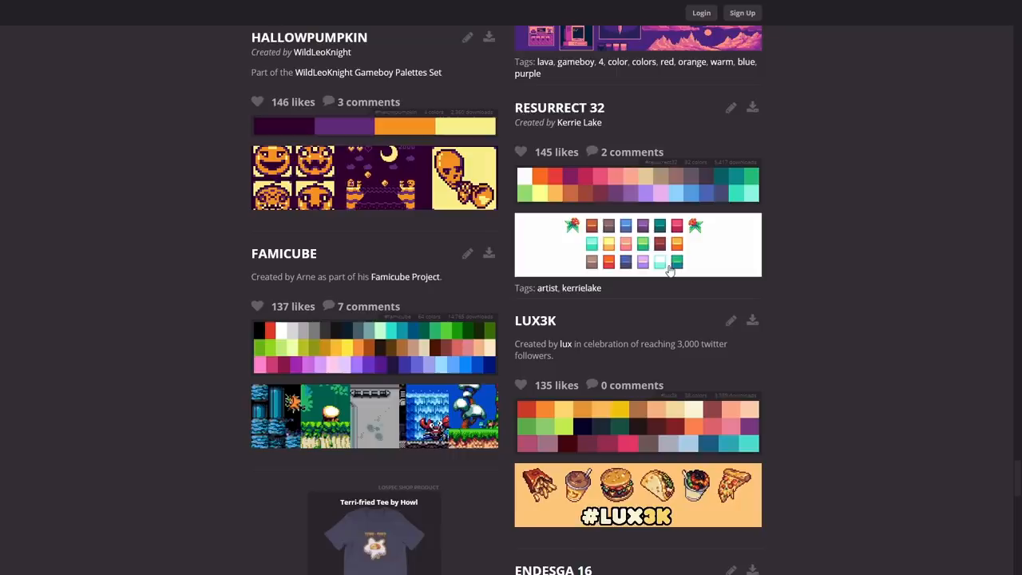
pyautogui.scroll(-3)
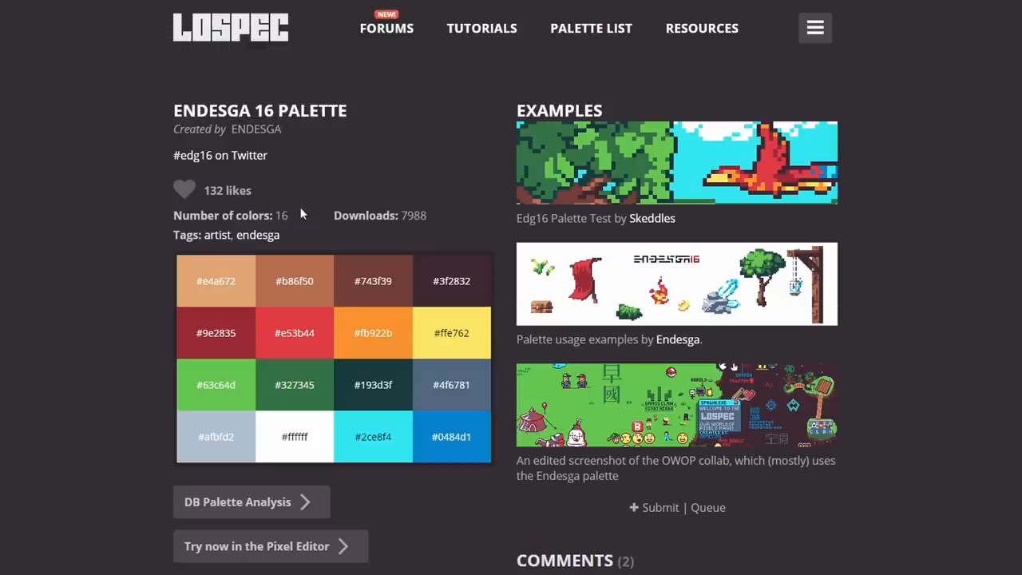
pyautogui.scroll(-3)
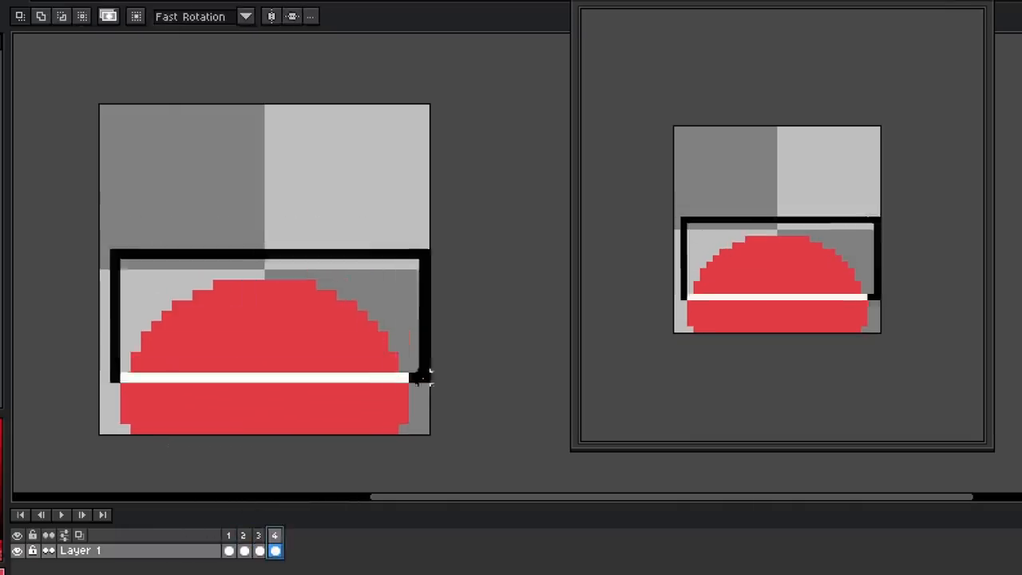
# - Apply the reshaped lower half of the blob and fill it solid dark teal
pyautogui.click(243, 551)
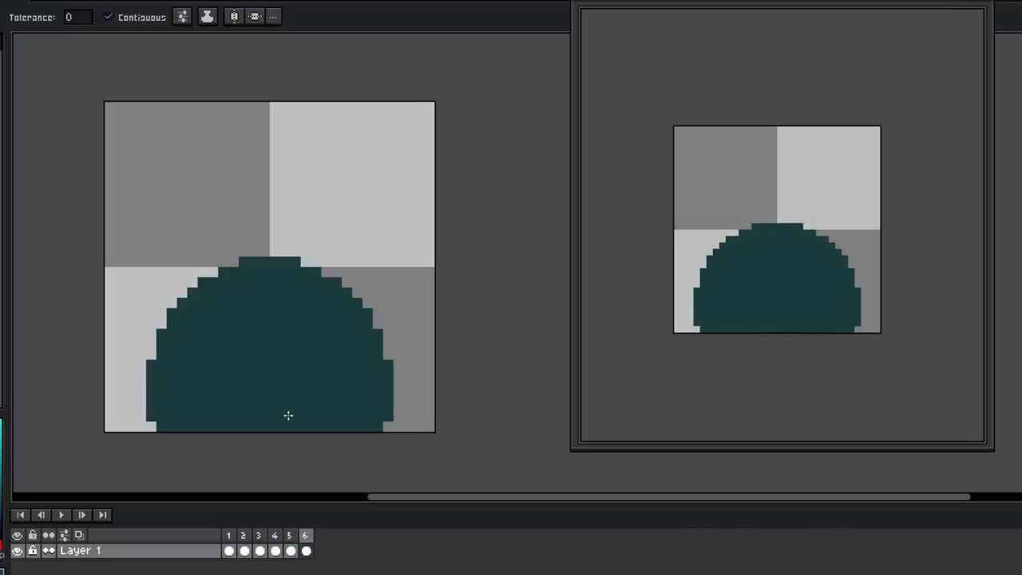
pyautogui.click(228, 549)
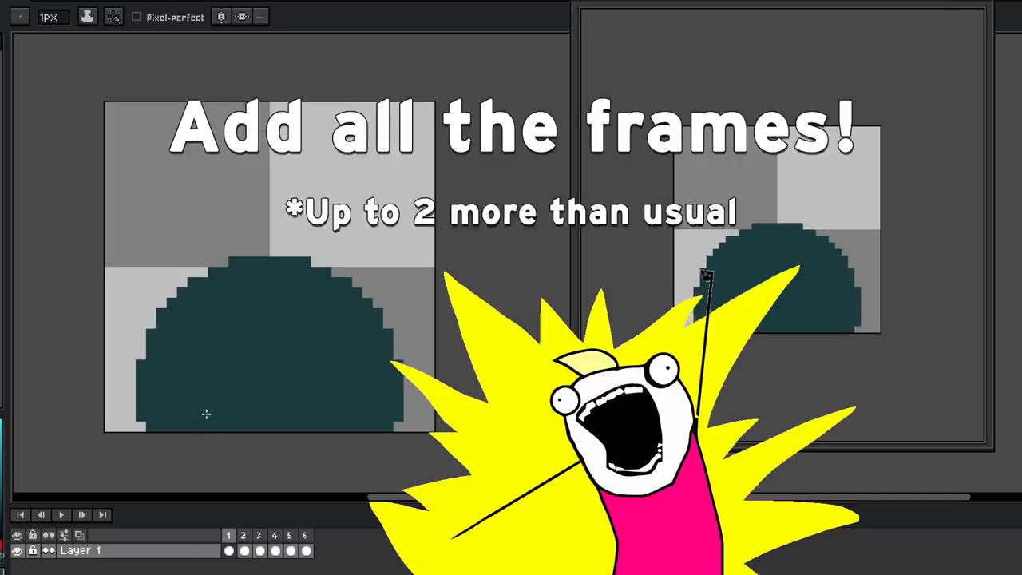
# - Compare idle frames 1–4, checking how the blob squashes from frame to frame
pyautogui.click(230, 550)
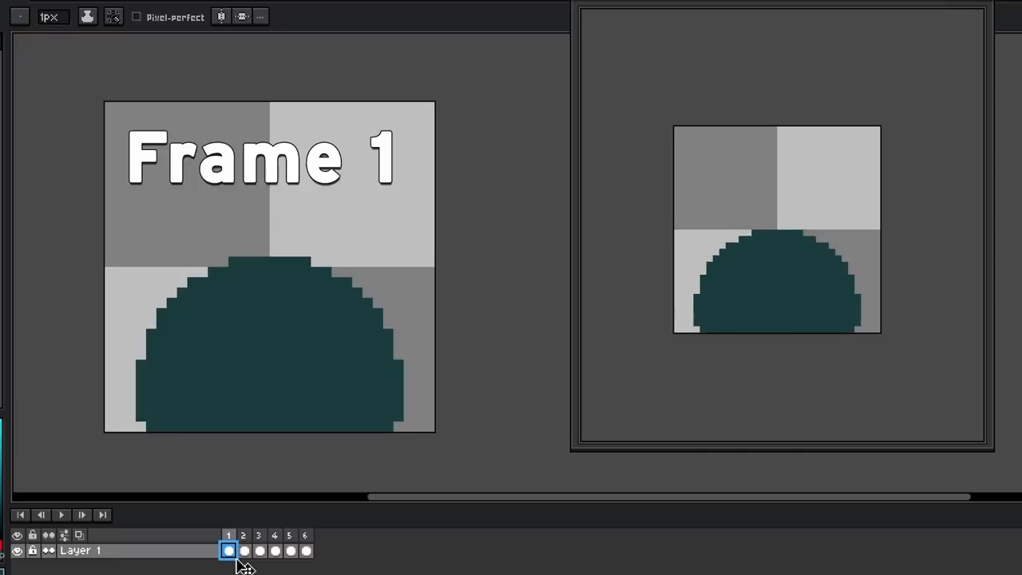
pyautogui.click(243, 549)
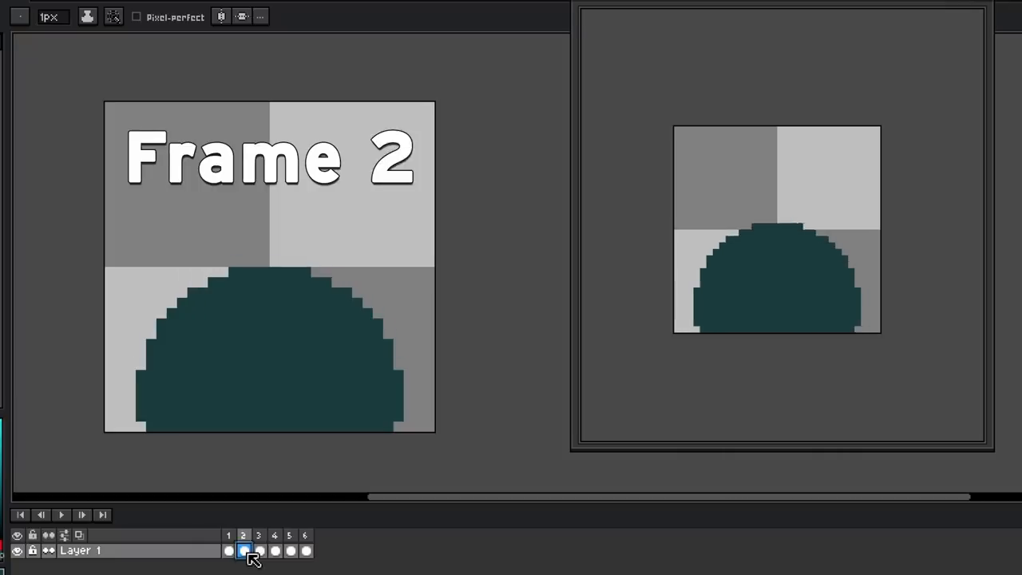
pyautogui.click(229, 550)
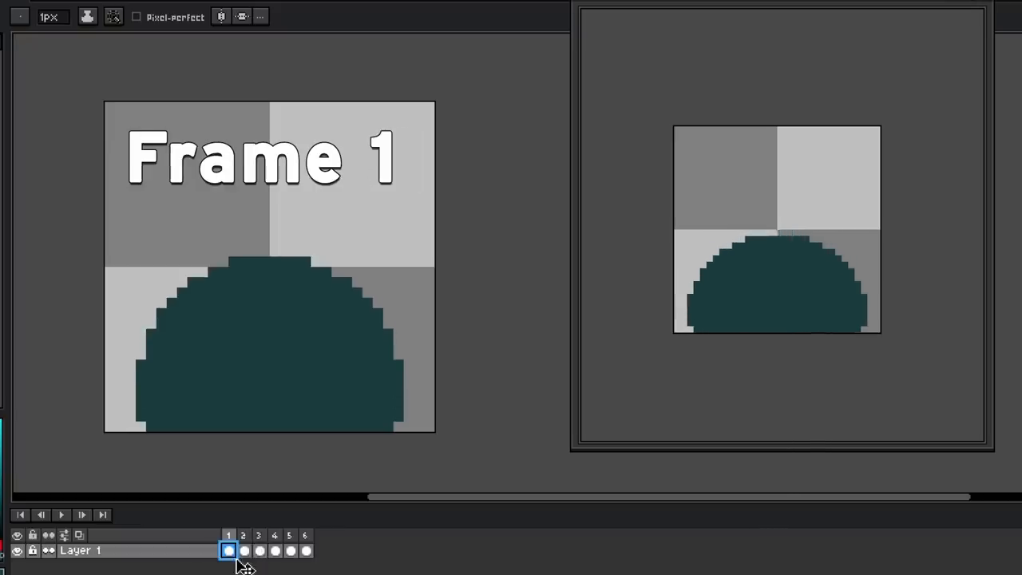
pyautogui.click(258, 549)
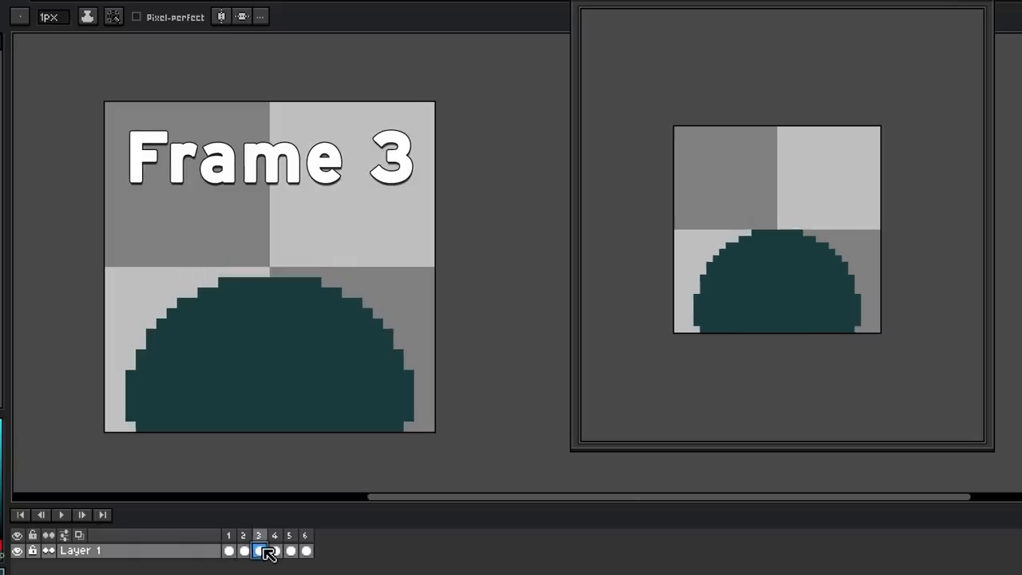
pyautogui.click(243, 535)
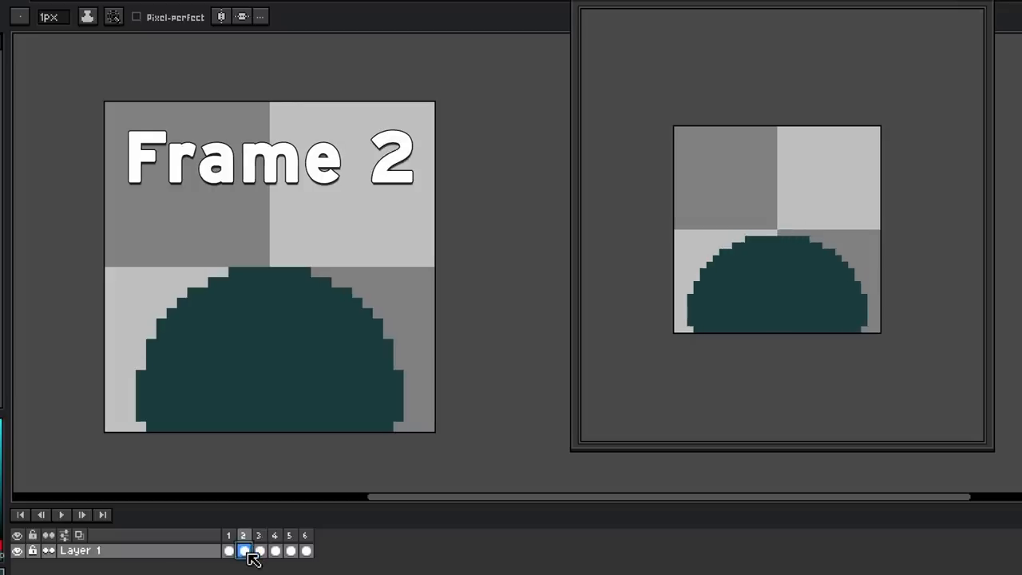
pyautogui.click(259, 550)
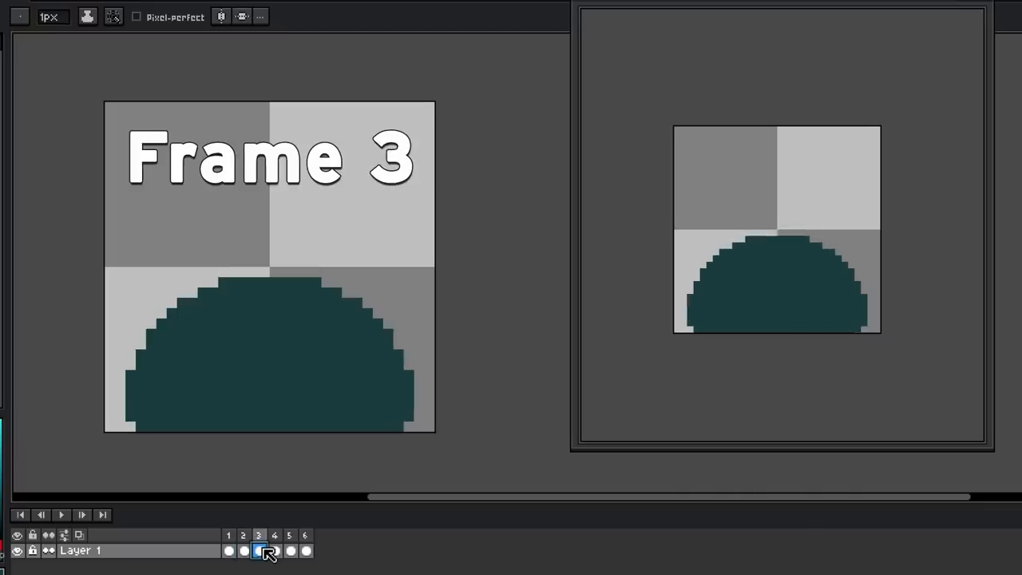
pyautogui.click(275, 549)
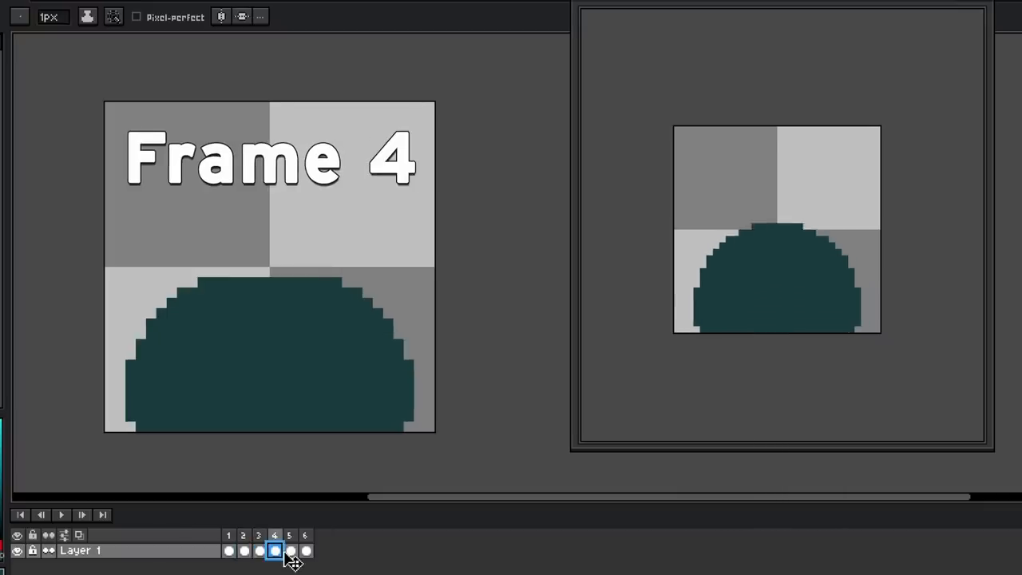
# - Reshape the blob in frames 5 and 6 of the idle cycle, then step into the move frames
pyautogui.click(291, 549)
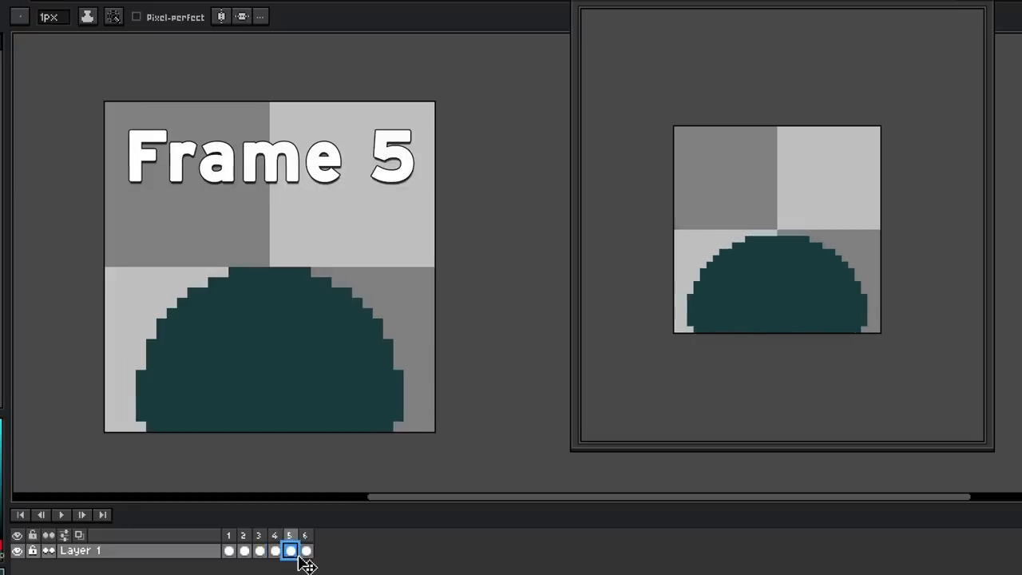
pyautogui.click(305, 549)
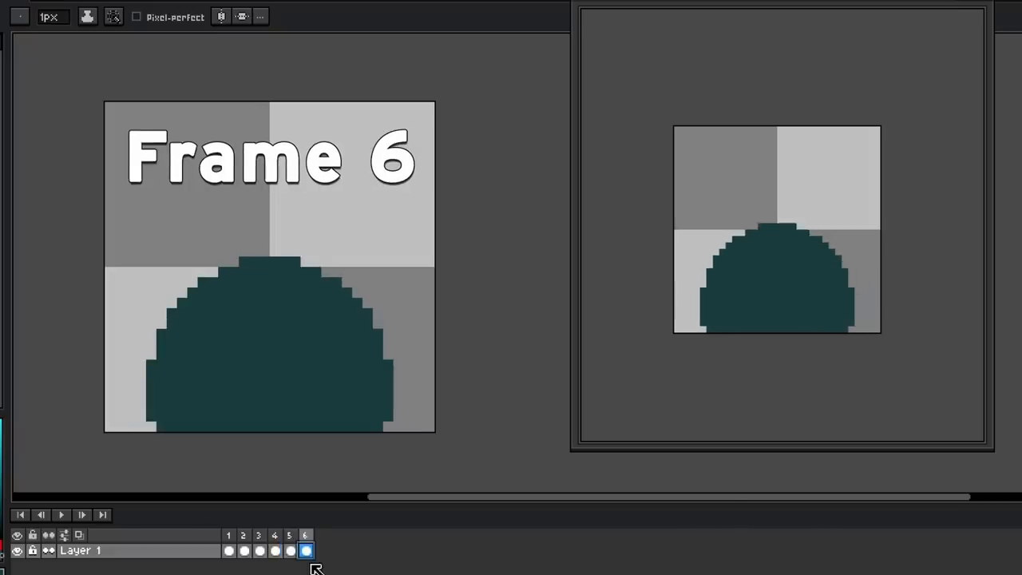
pyautogui.click(228, 549)
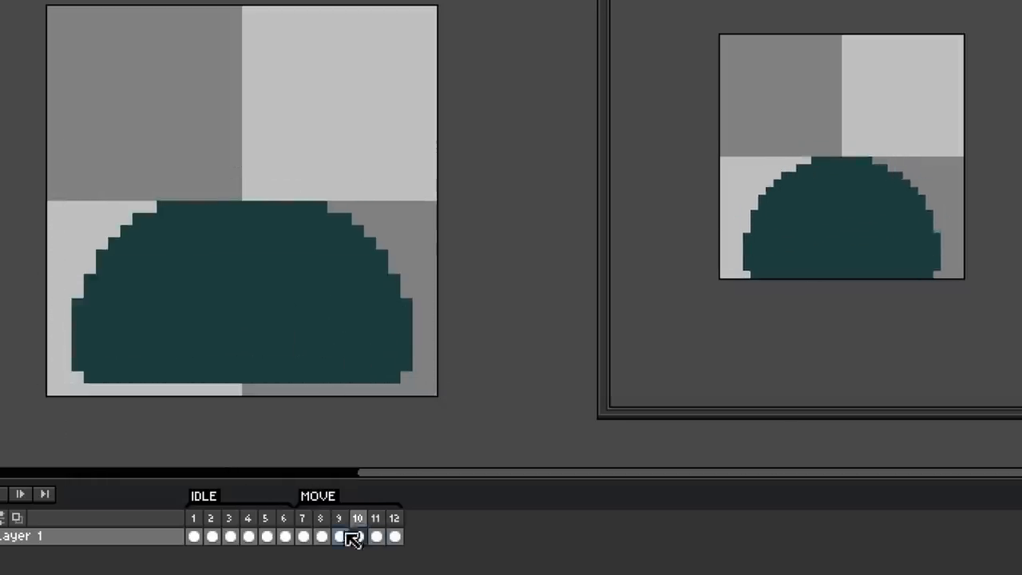
pyautogui.click(303, 537)
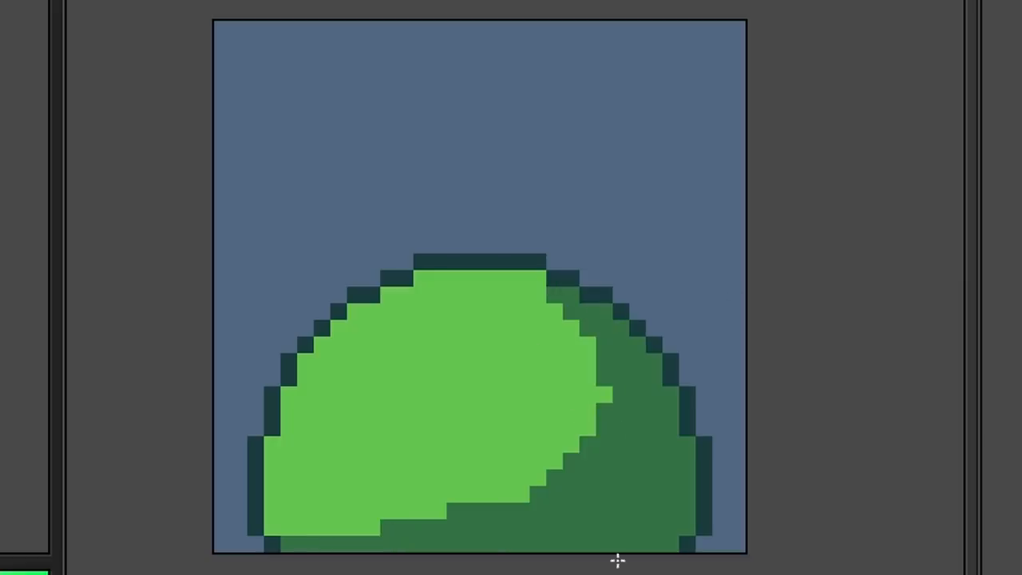
# - Paint darker shading and a white highlight onto the green slime body
pyautogui.click(648, 381)
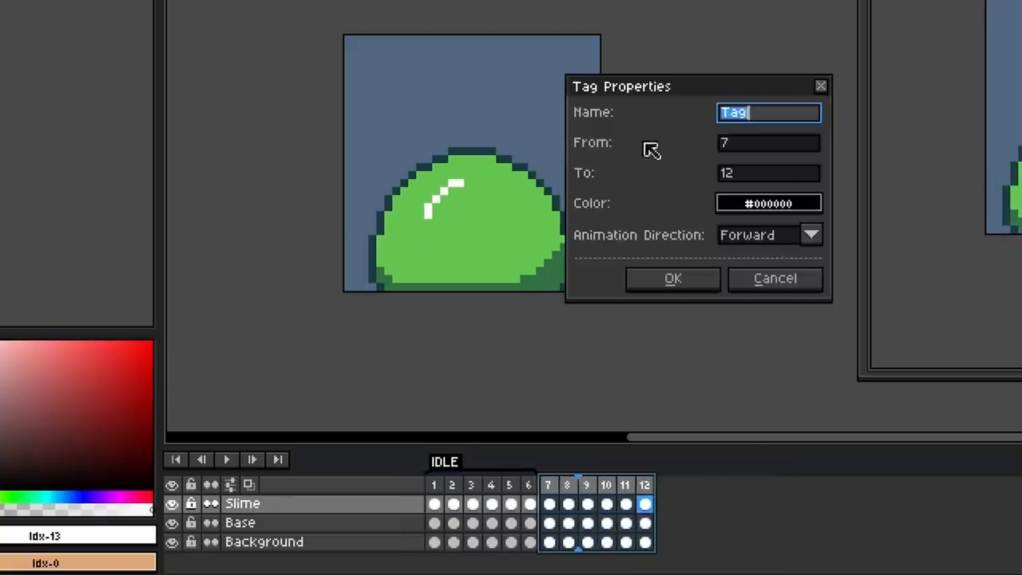
# - Name the frames 7–12 tag Move in Tag Properties
pyautogui.click(670, 278)
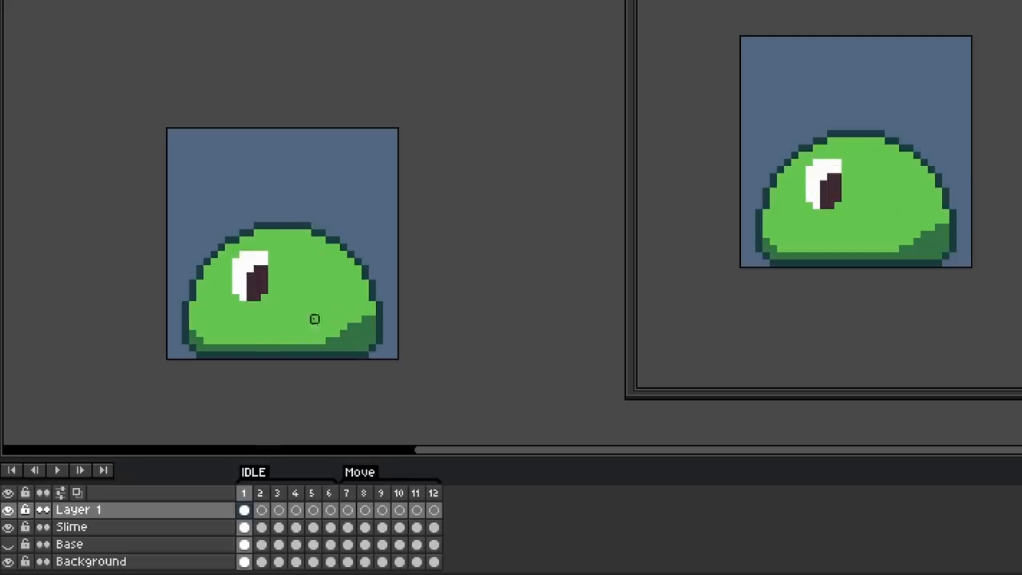
# - Reposition the eye, then duplicate its layer to make a second matching eye
pyautogui.click(244, 527)
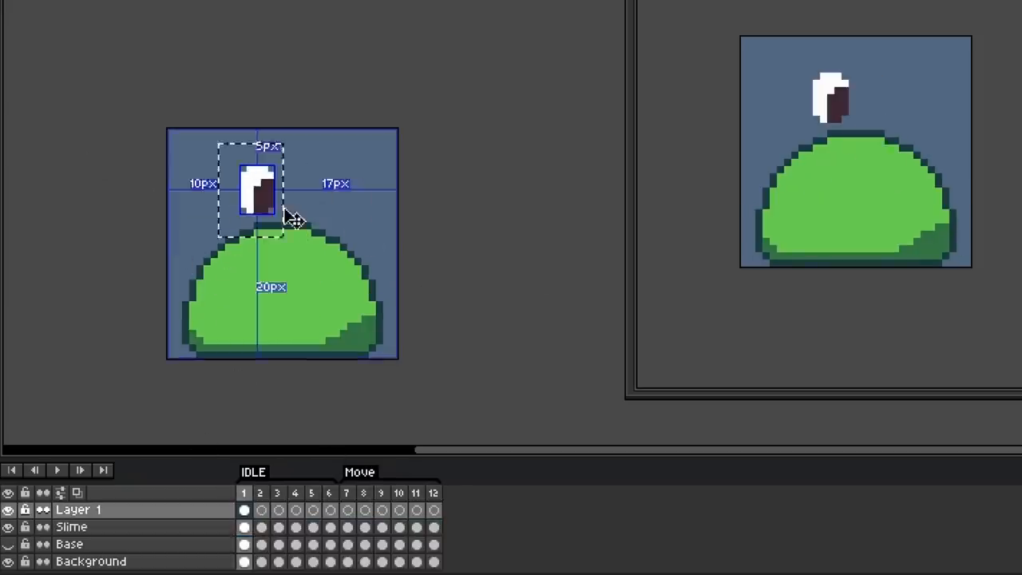
pyautogui.rightClick(78, 509)
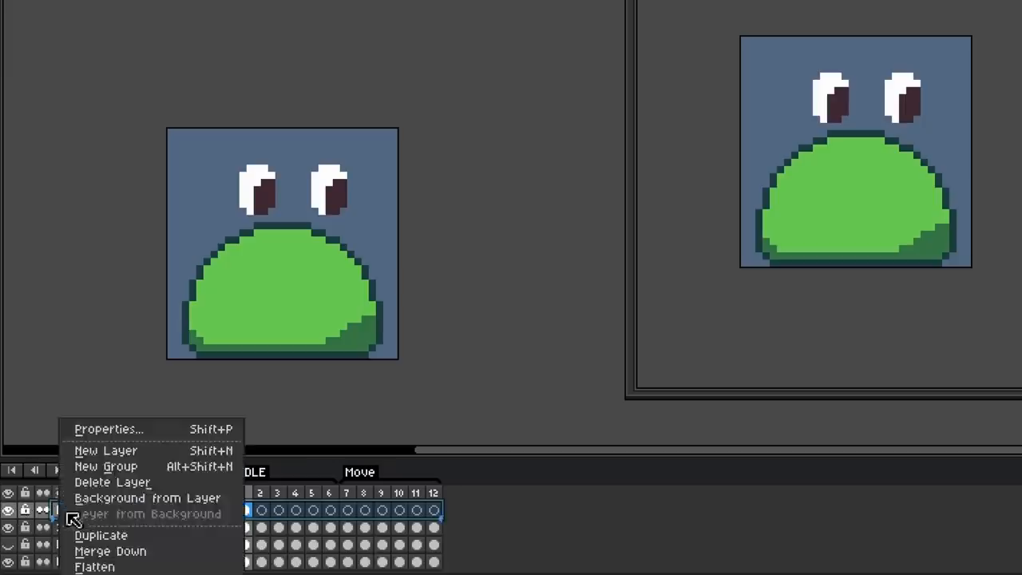
pyautogui.click(100, 535)
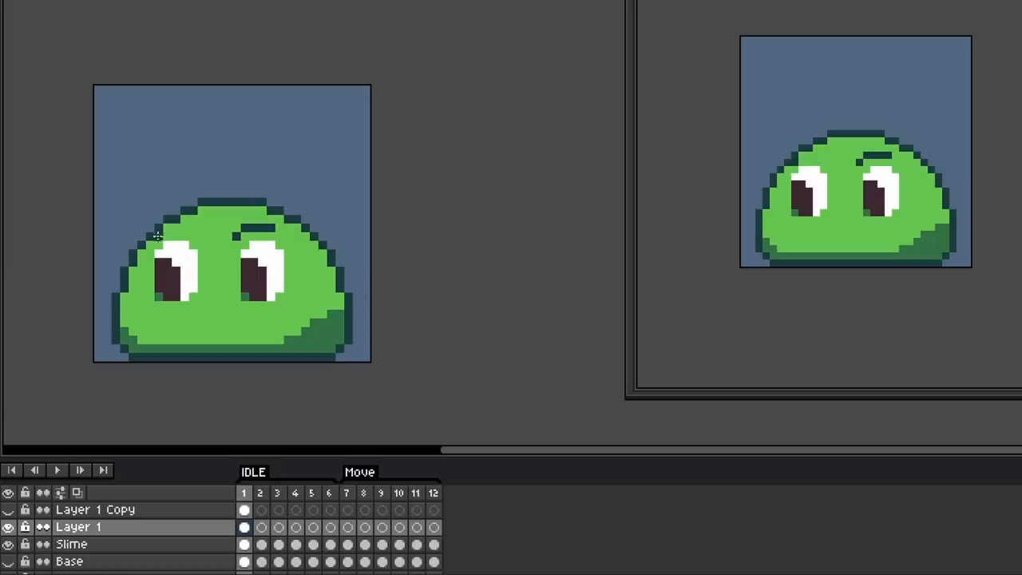
# - Extend the eye layer across idle frames 2–5, shifting the eyes to follow each frame's squash
pyautogui.click(243, 526)
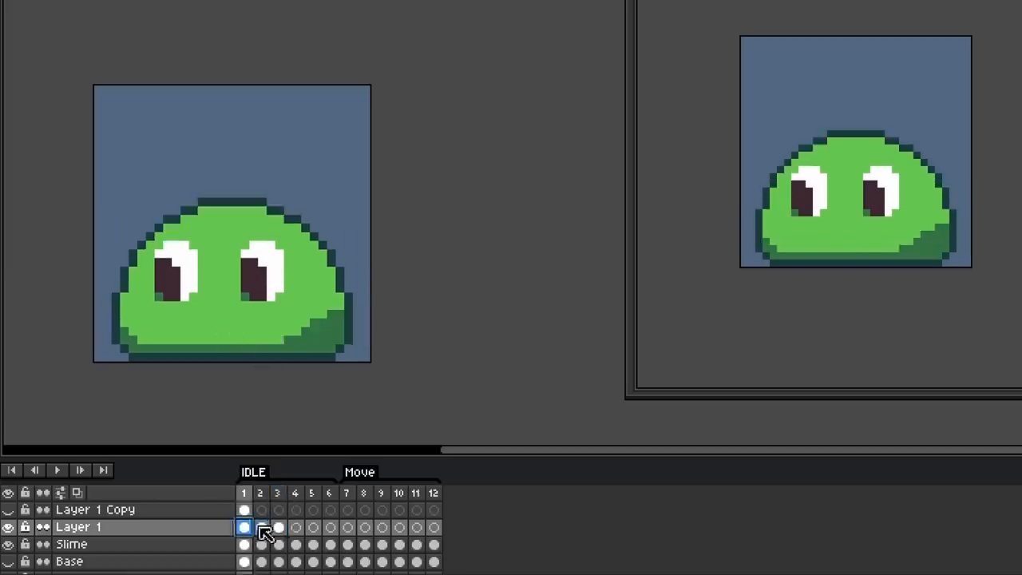
pyautogui.click(260, 527)
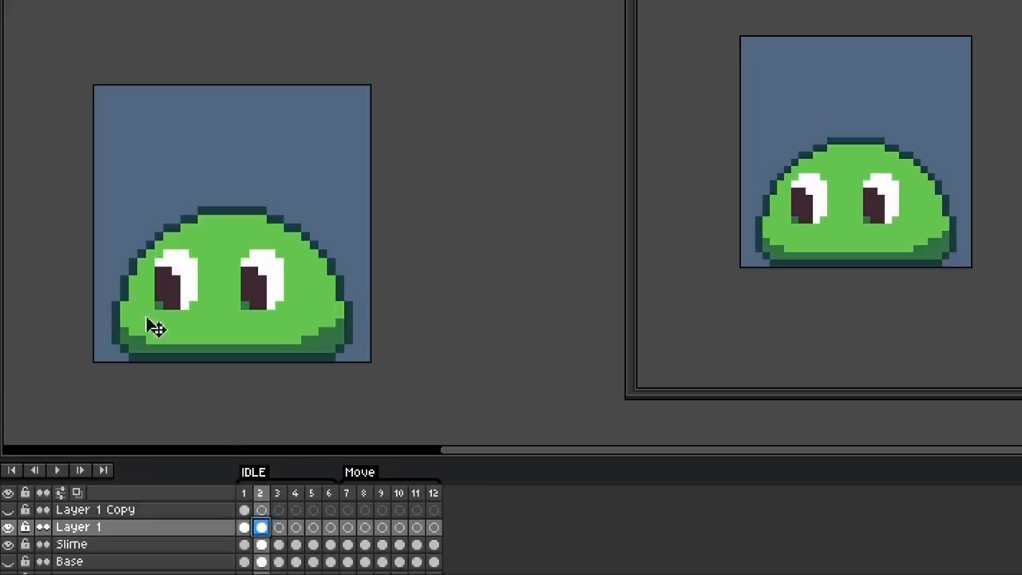
pyautogui.click(278, 527)
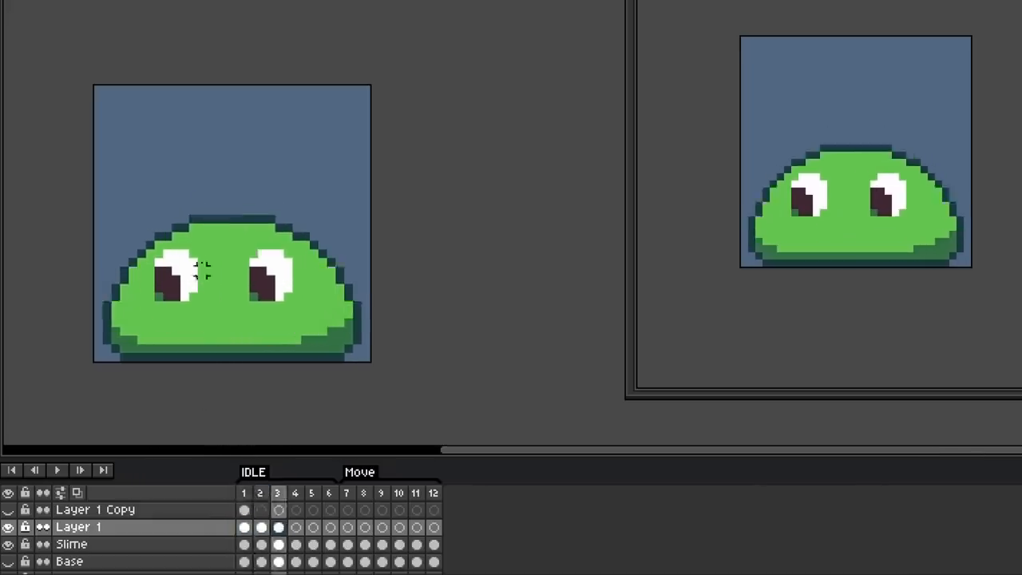
pyautogui.click(293, 527)
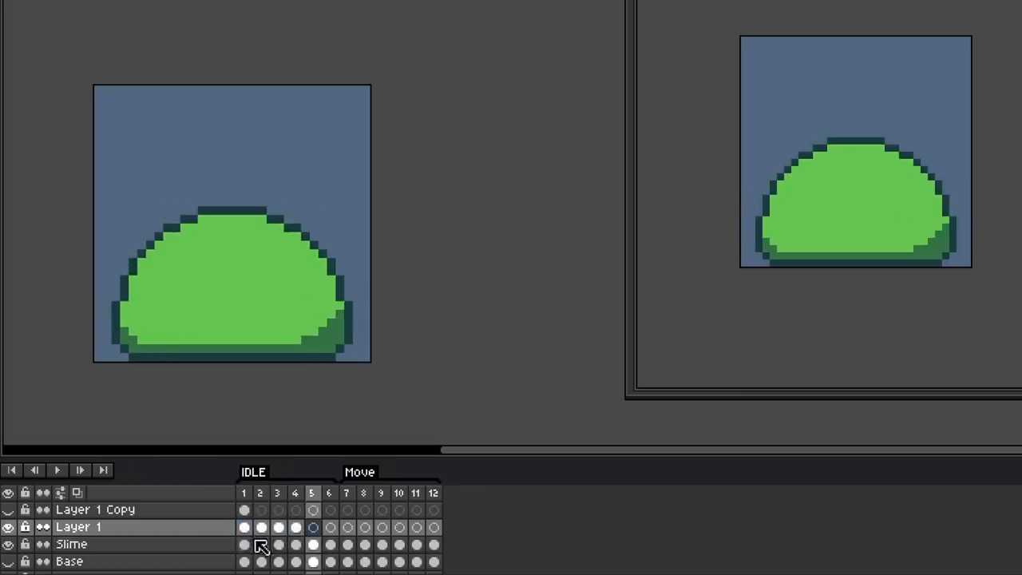
pyautogui.click(329, 527)
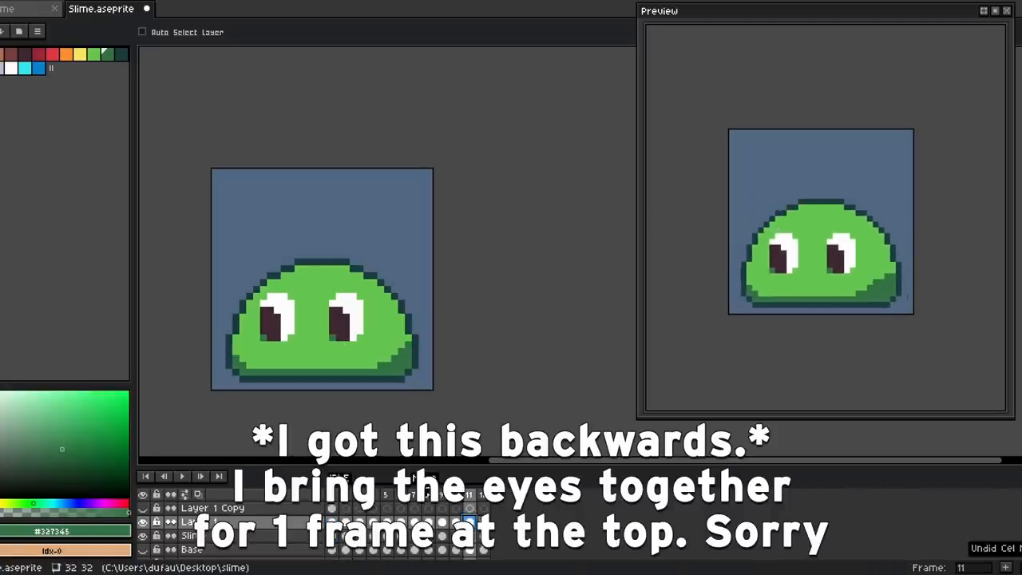
# - Continue the remaining animation frames toward the coloured slime variant exports
pyautogui.click(457, 520)
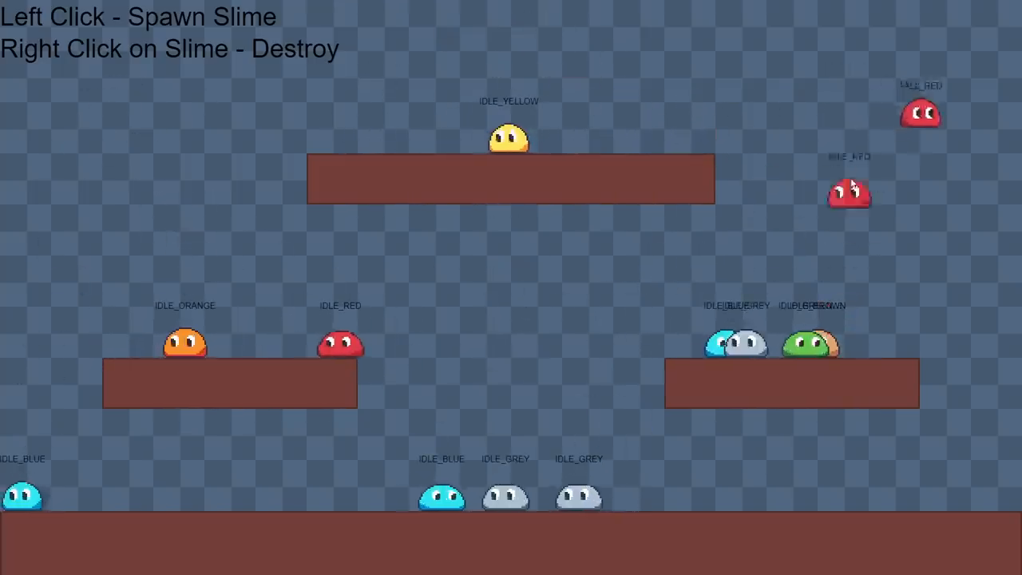
# - Review the exported slime sheets, then run the itch.io asset pack demo full screen
pyautogui.click(189, 256)
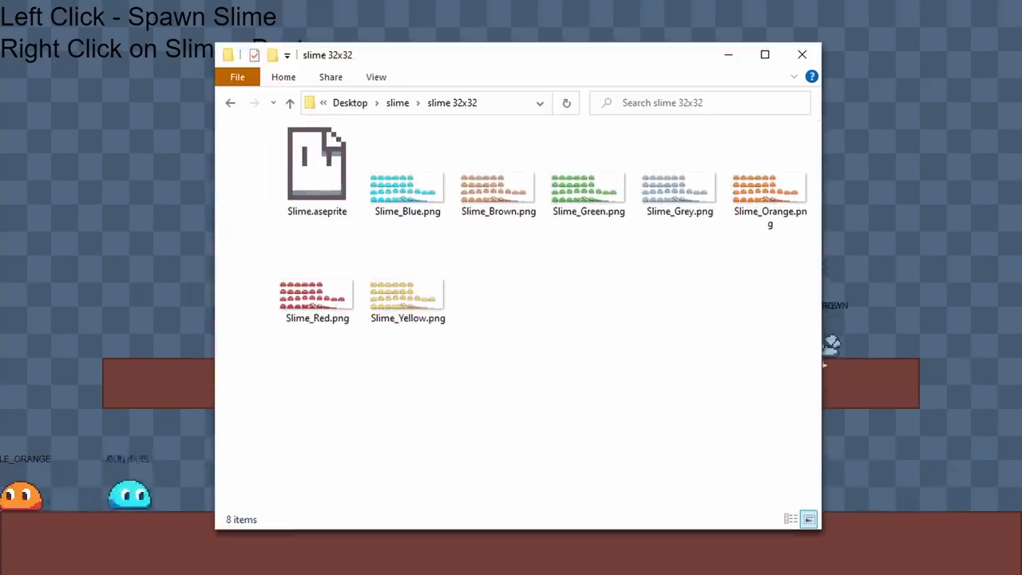
pyautogui.doubleClick(316, 163)
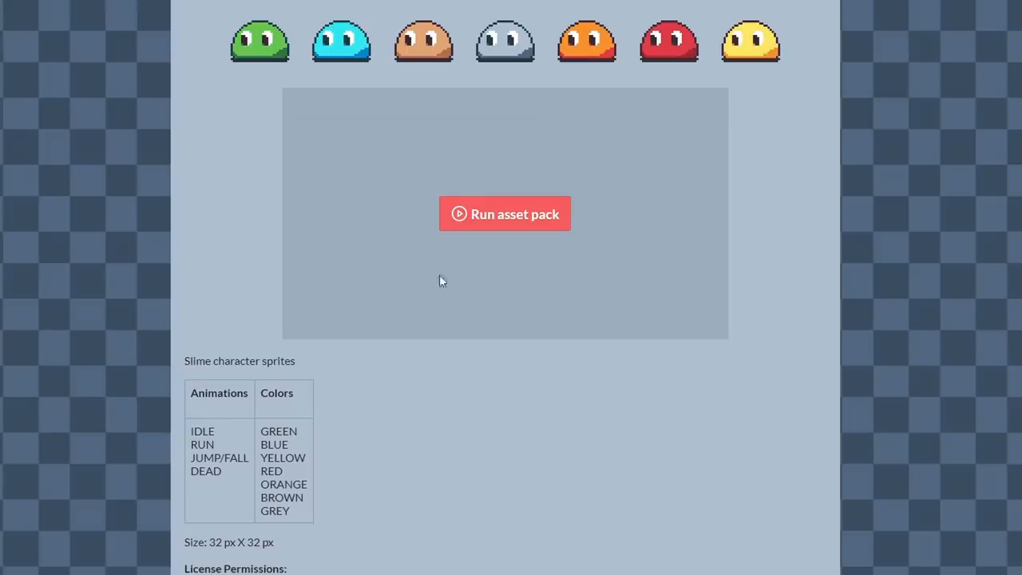
pyautogui.click(505, 214)
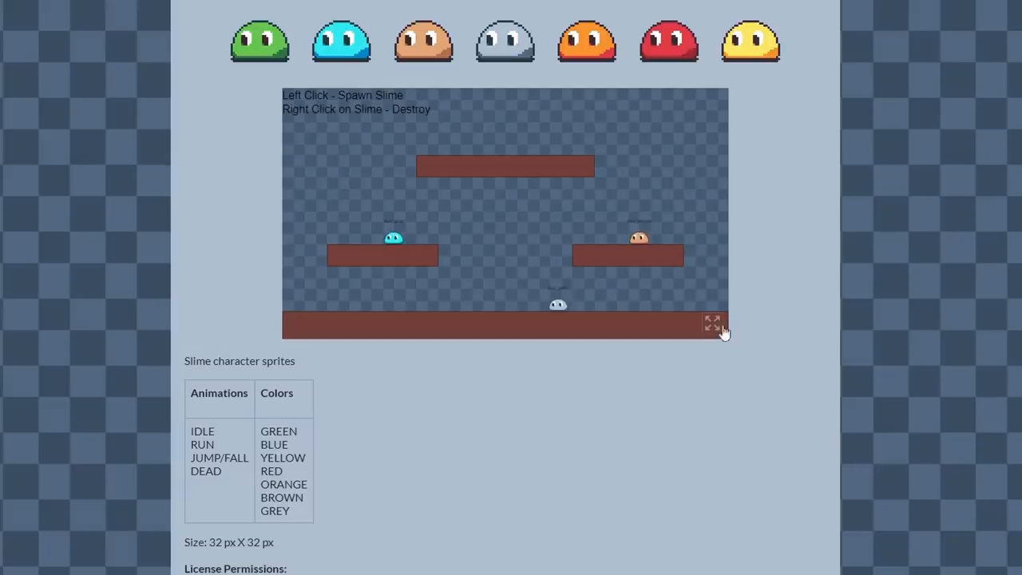
pyautogui.click(712, 323)
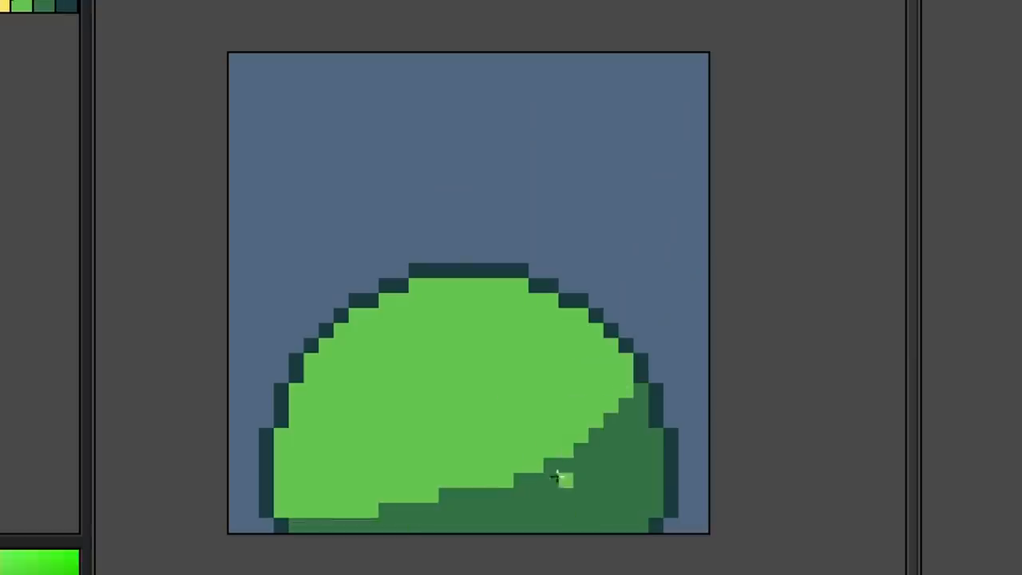